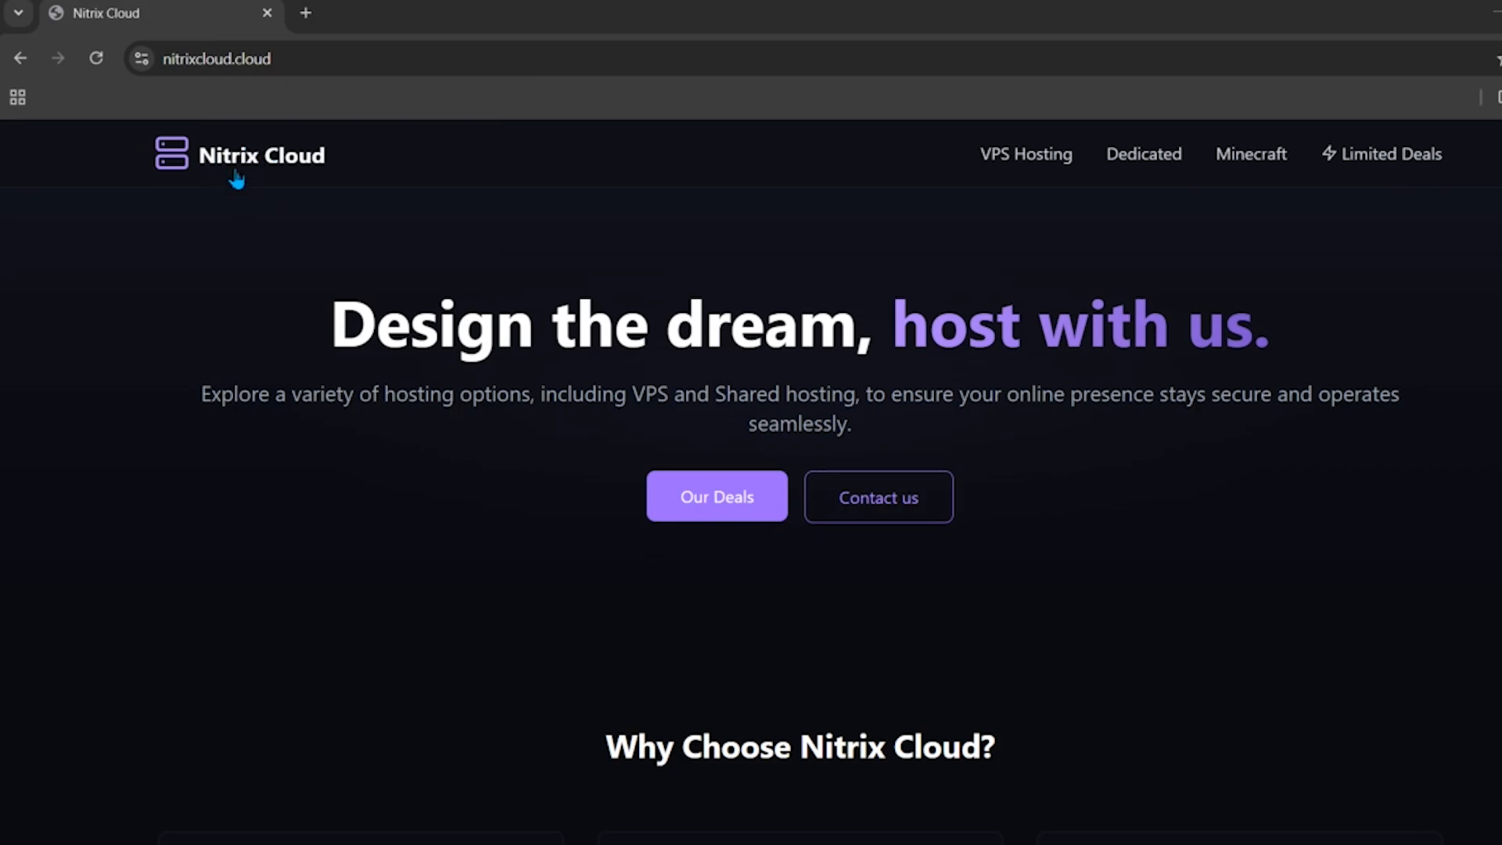
- Browse the Minecraft Server Hosting page through the Dirt to Diamond monthly plans
scroll(down, 3)
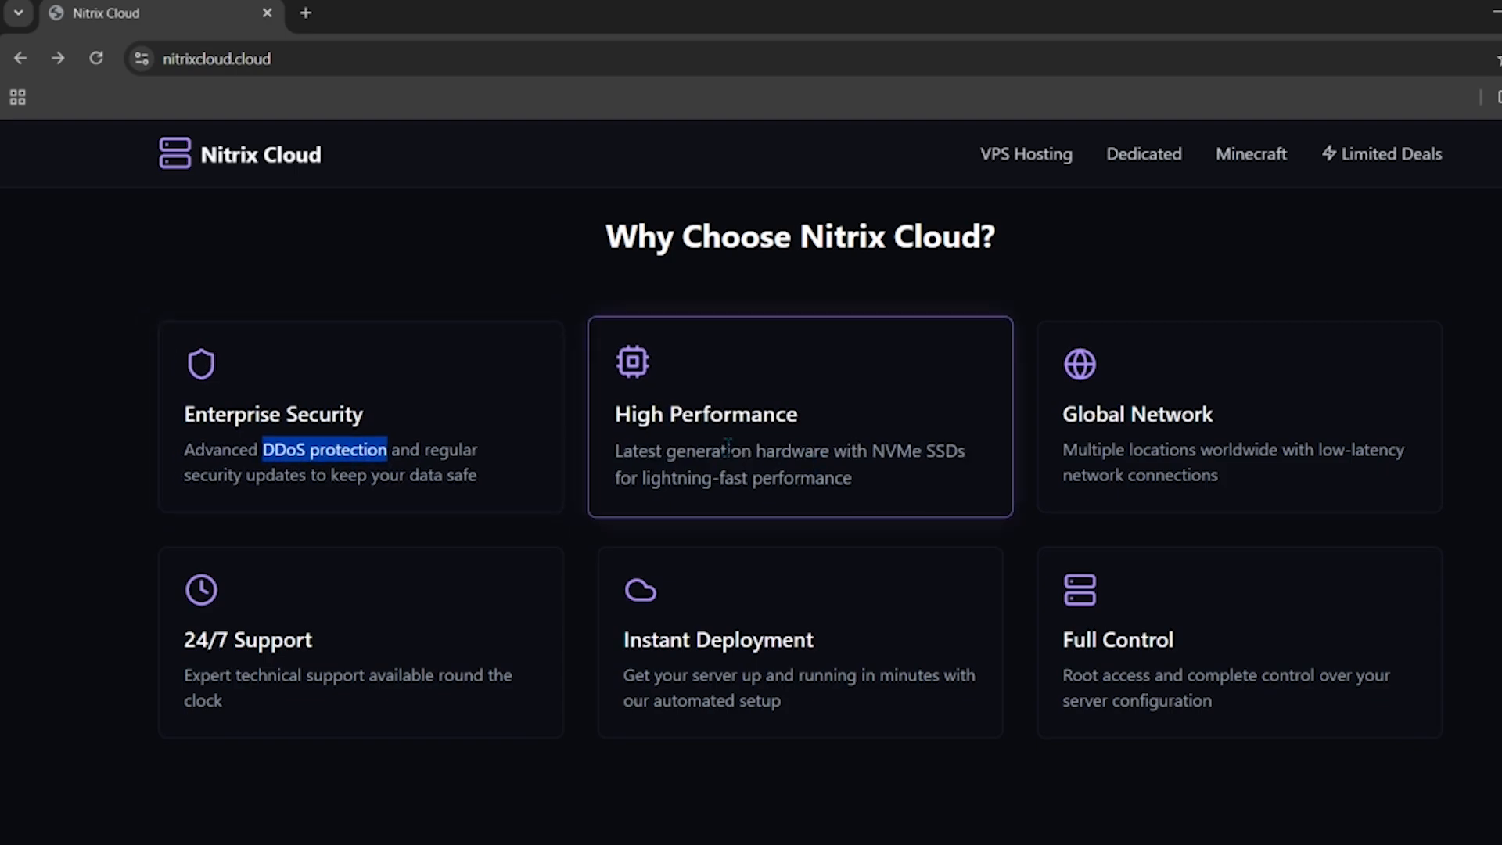
mouse_move(1103, 671)
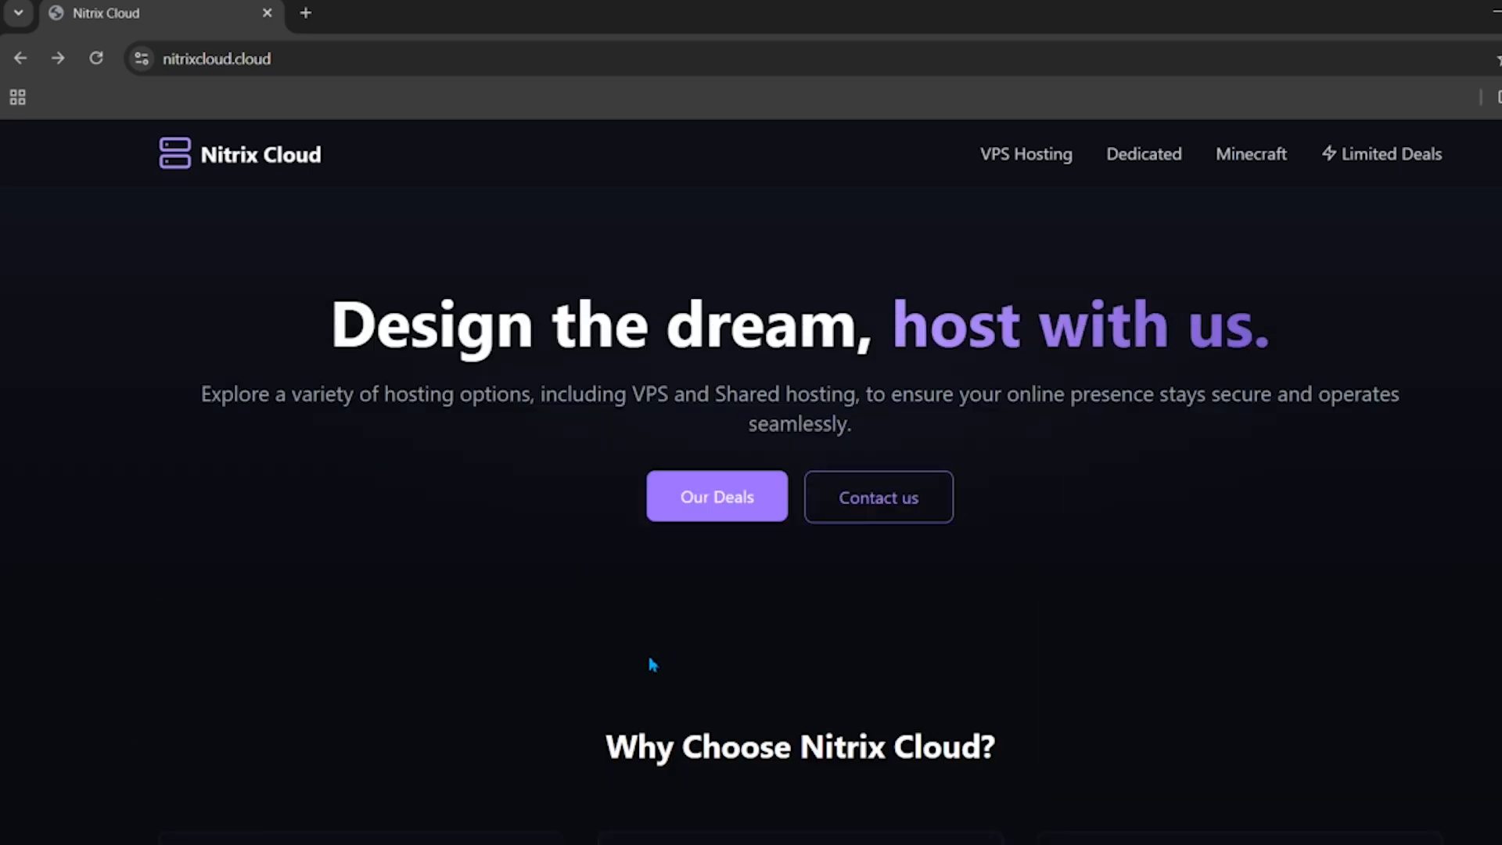
mouse_move(1250, 153)
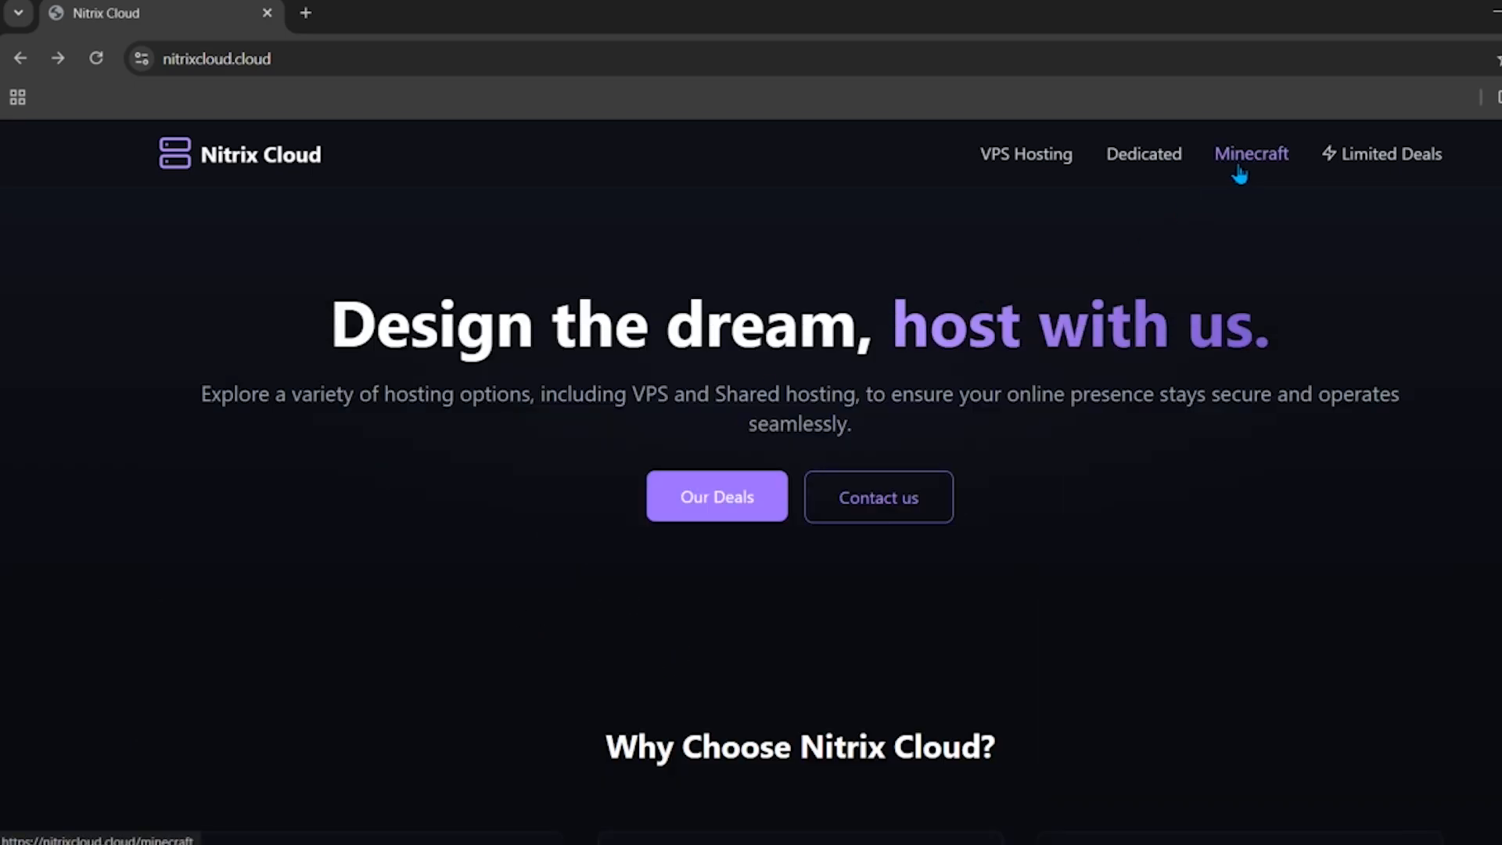
click(1250, 153)
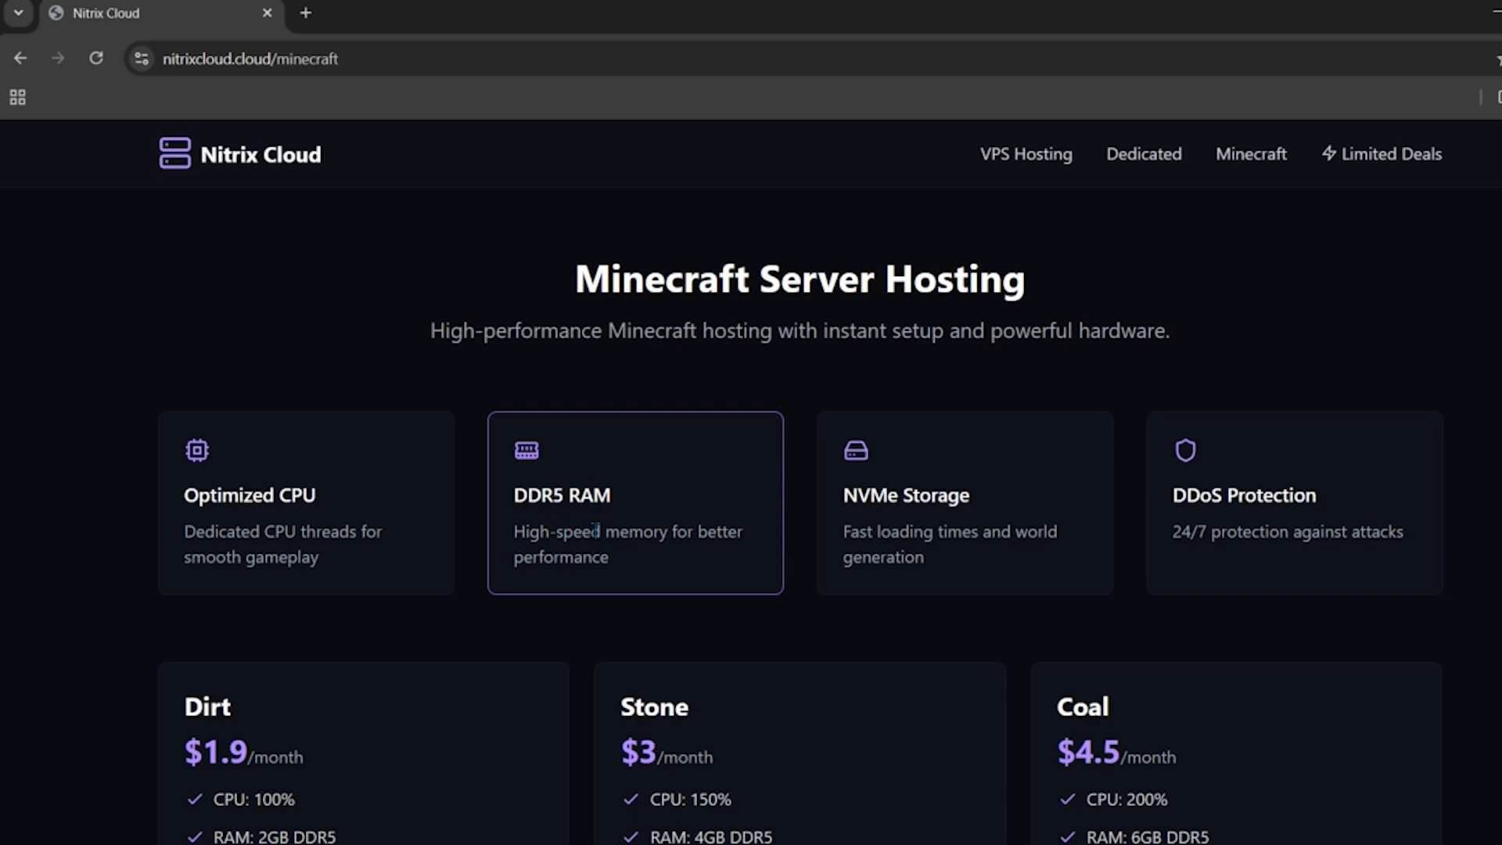
scroll(down, 3)
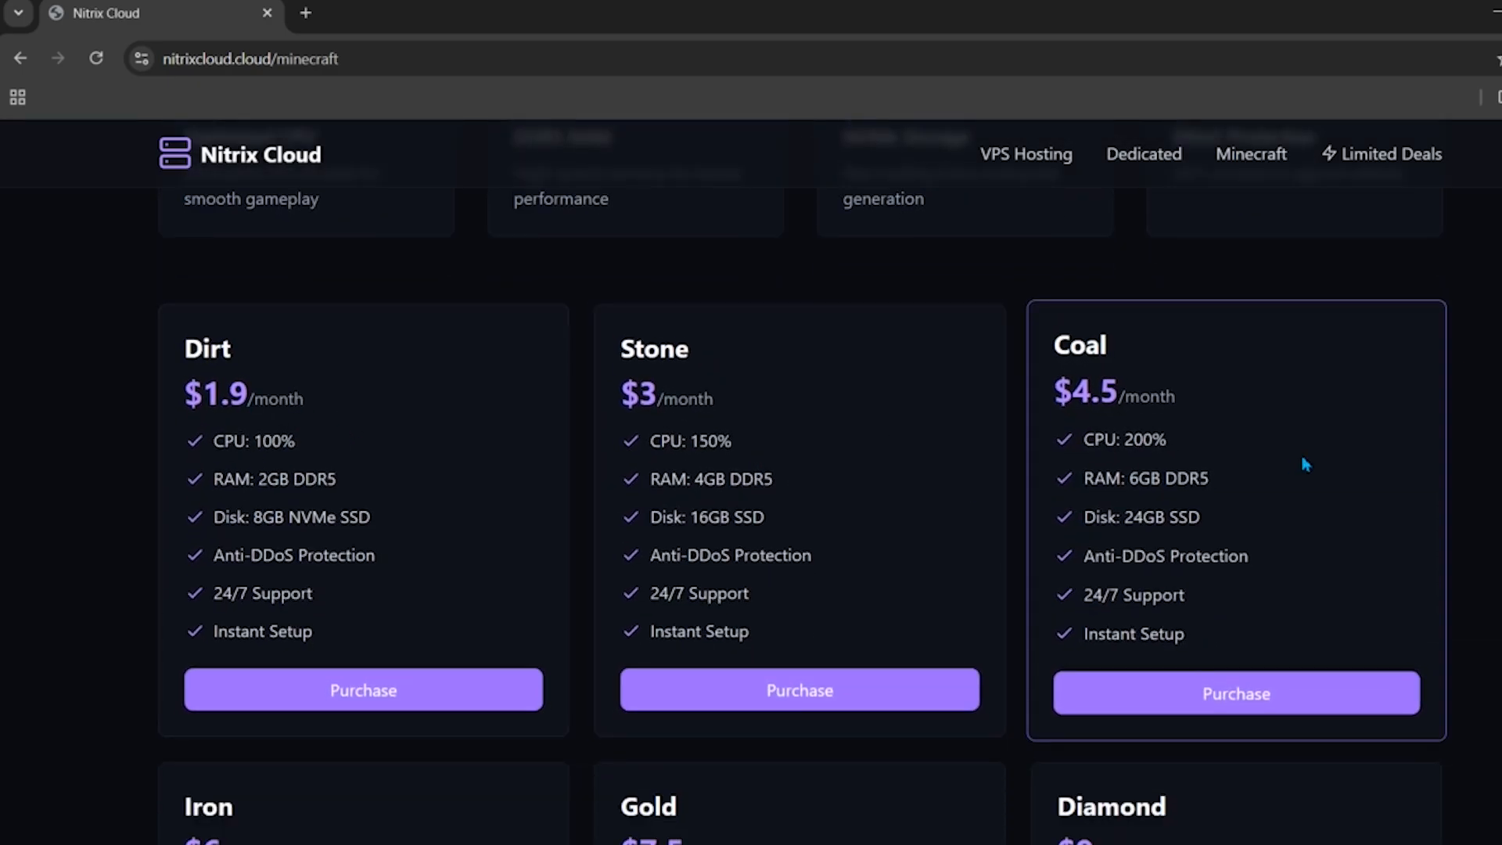
scroll(down, 3)
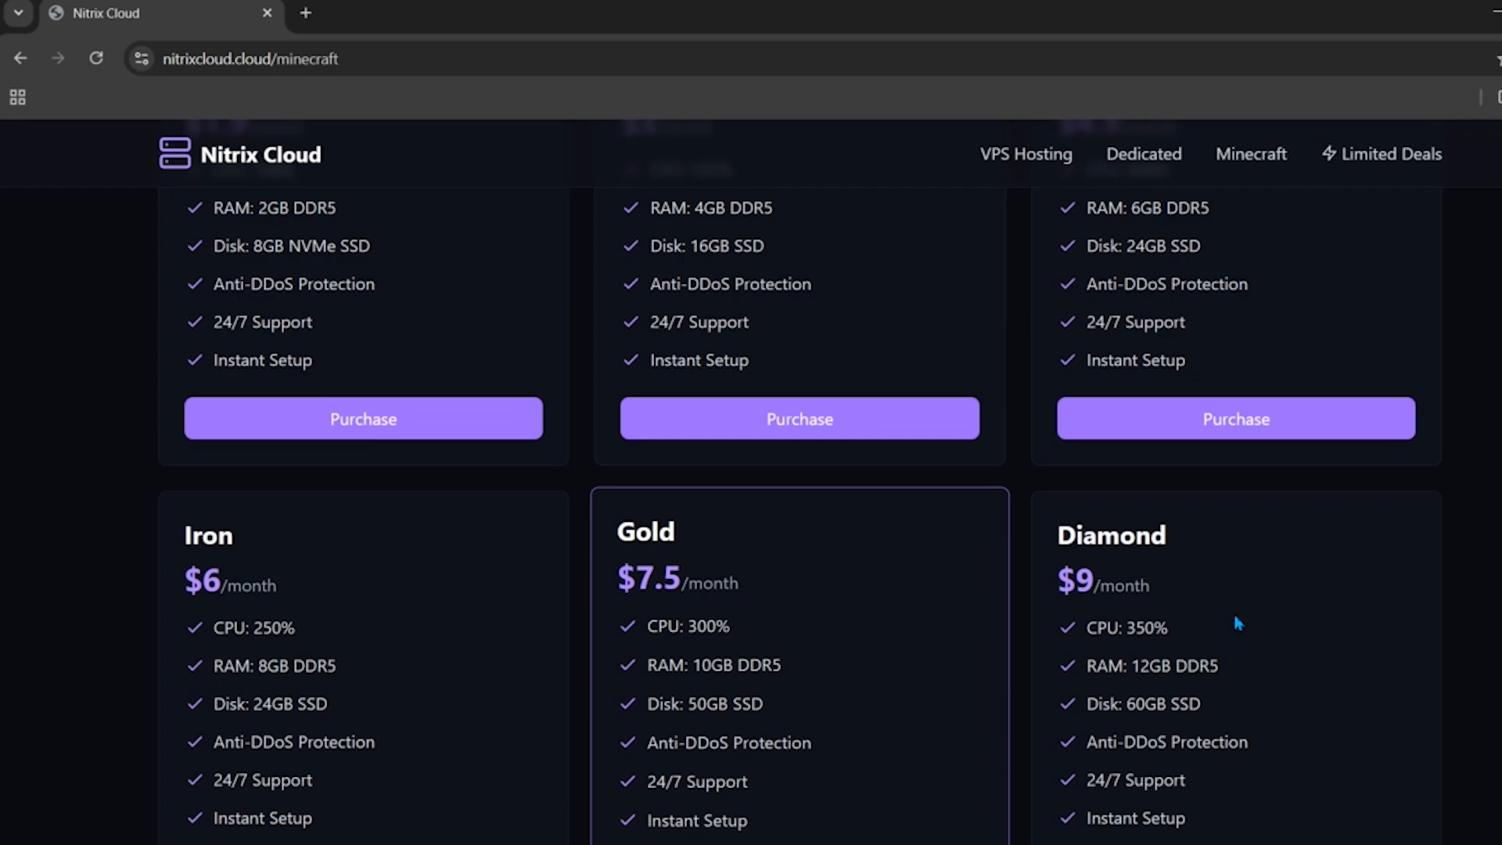
scroll(down, 3)
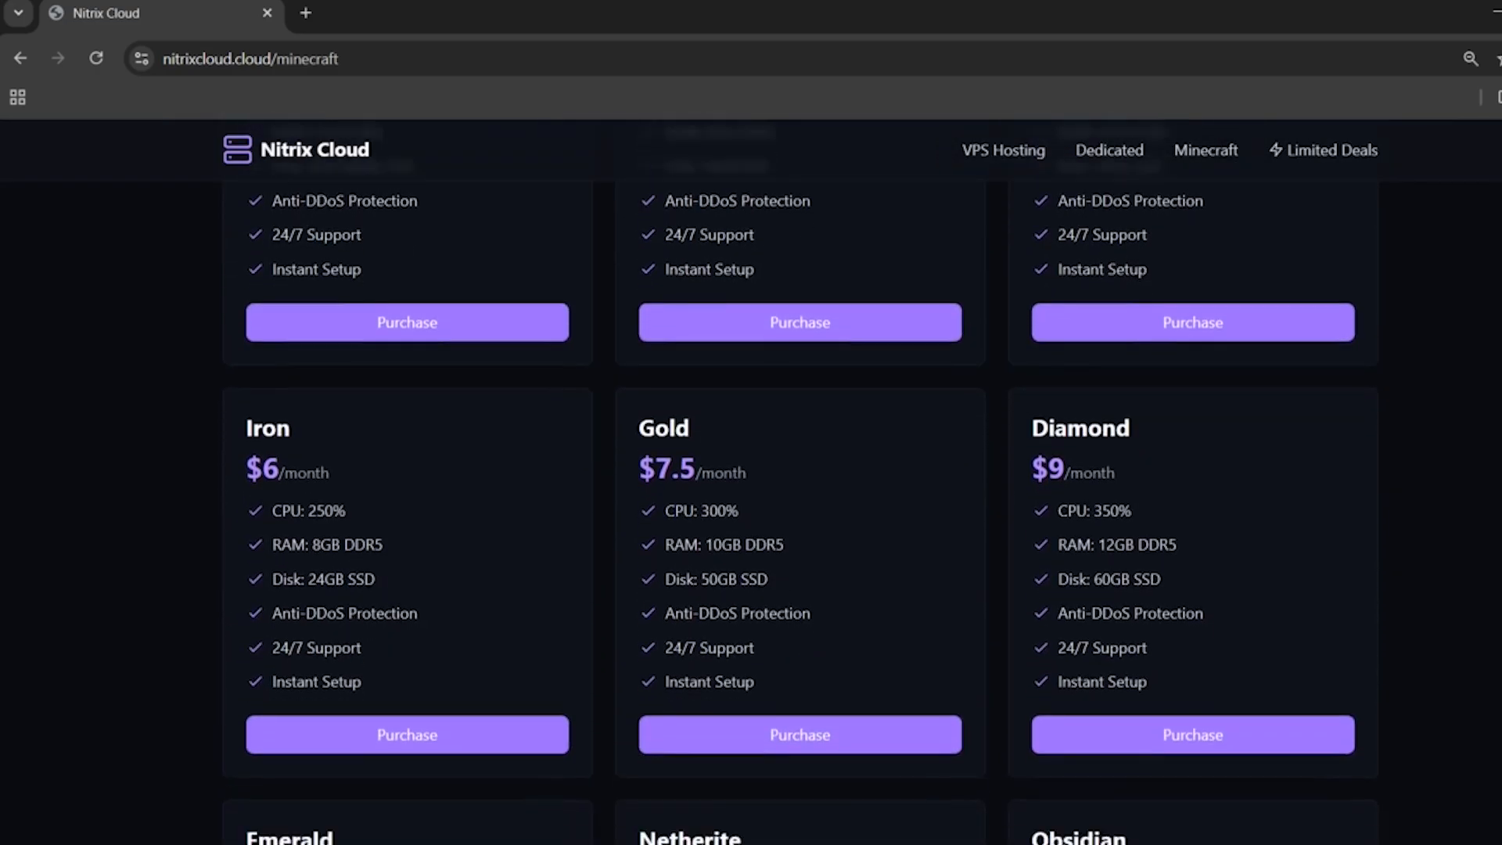
scroll(down, 3)
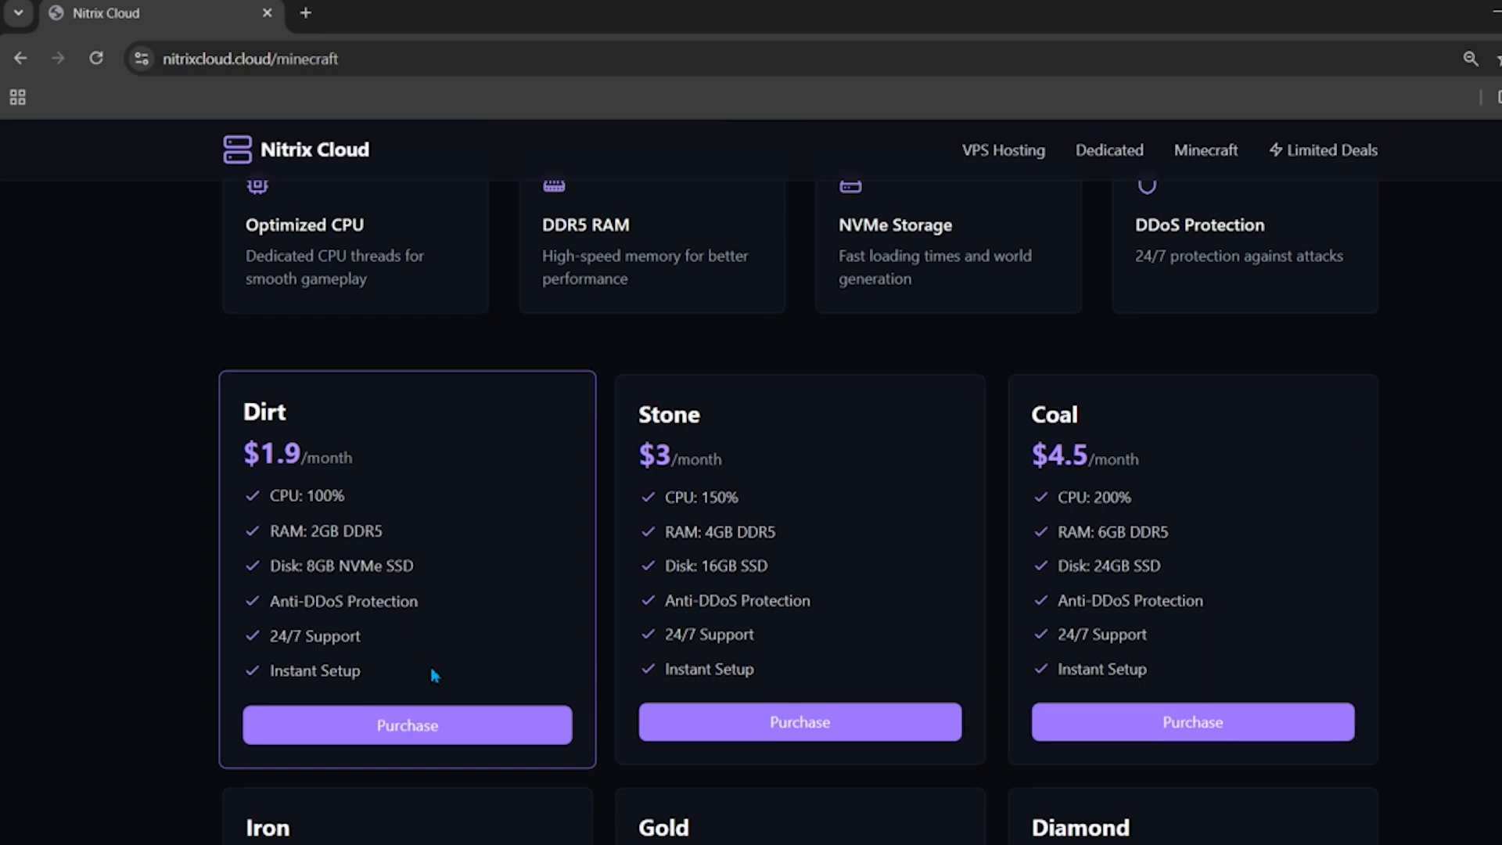
mouse_move(413, 532)
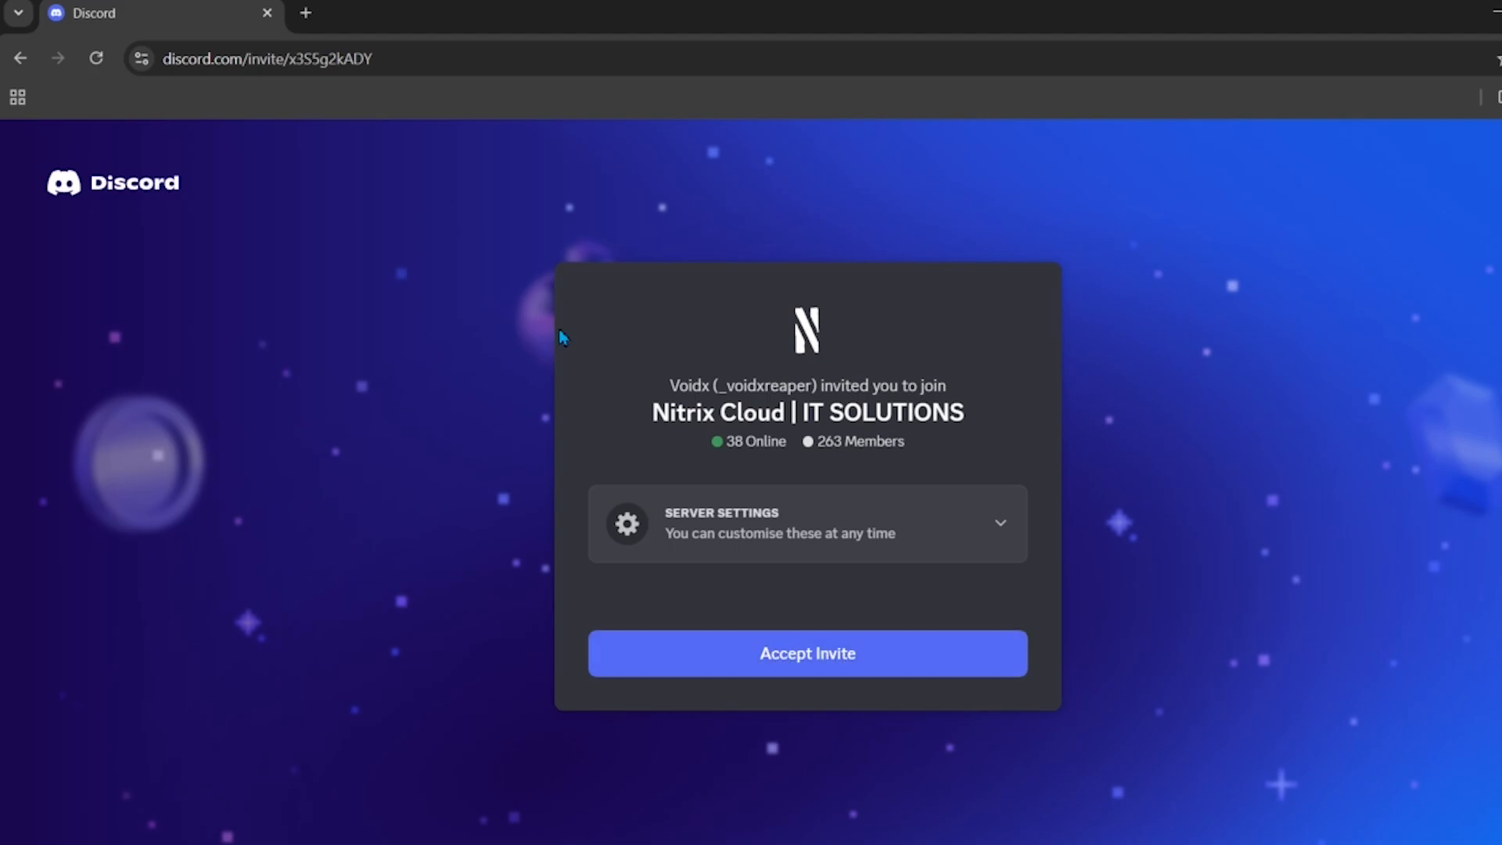
- Accept the Nitrix Cloud | IT SOLUTIONS invite and view its TICKET support channel
click(806, 653)
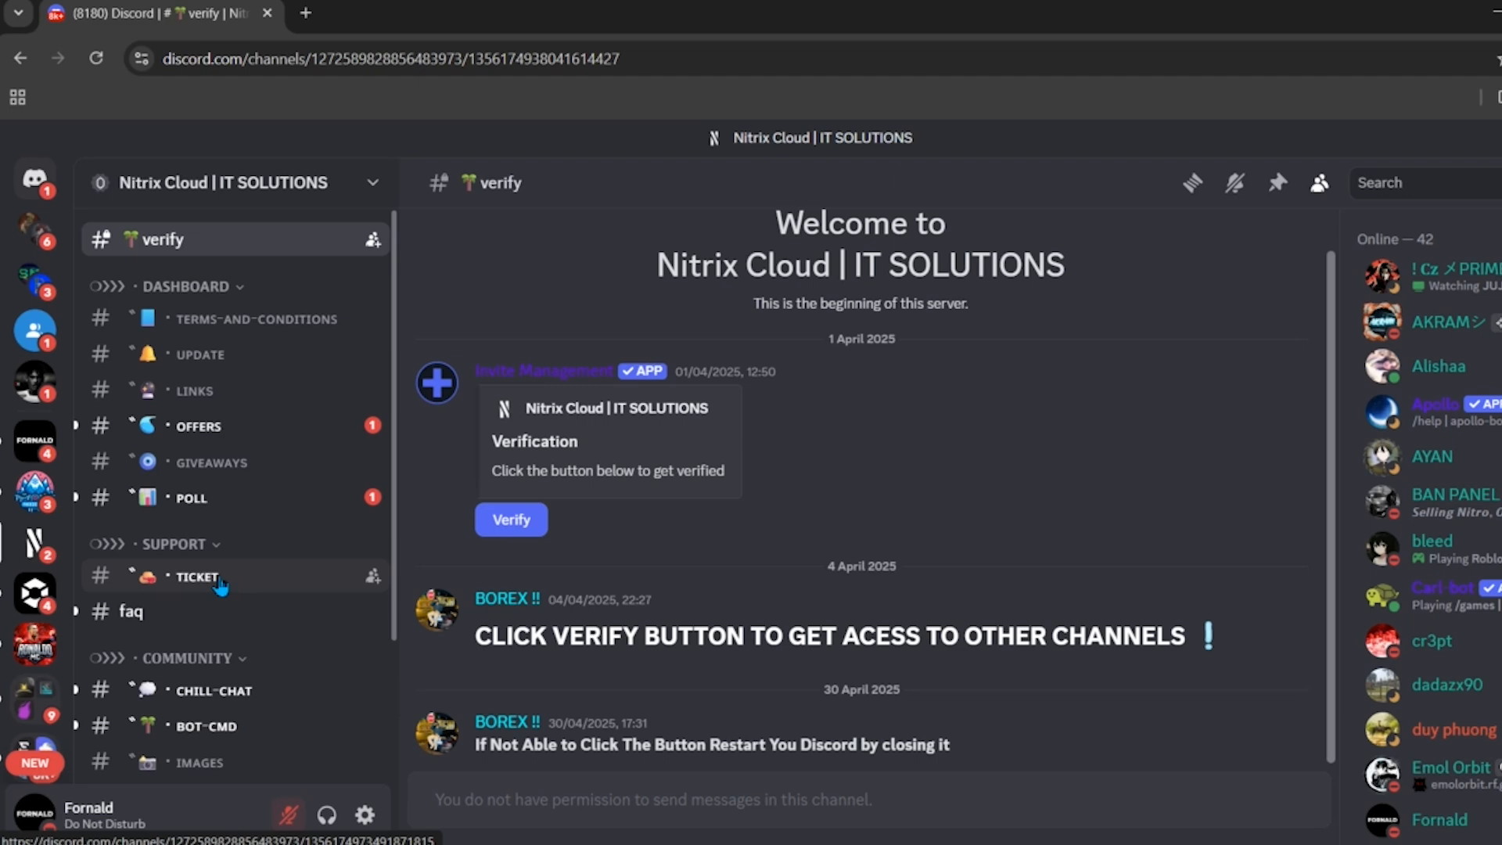
click(197, 575)
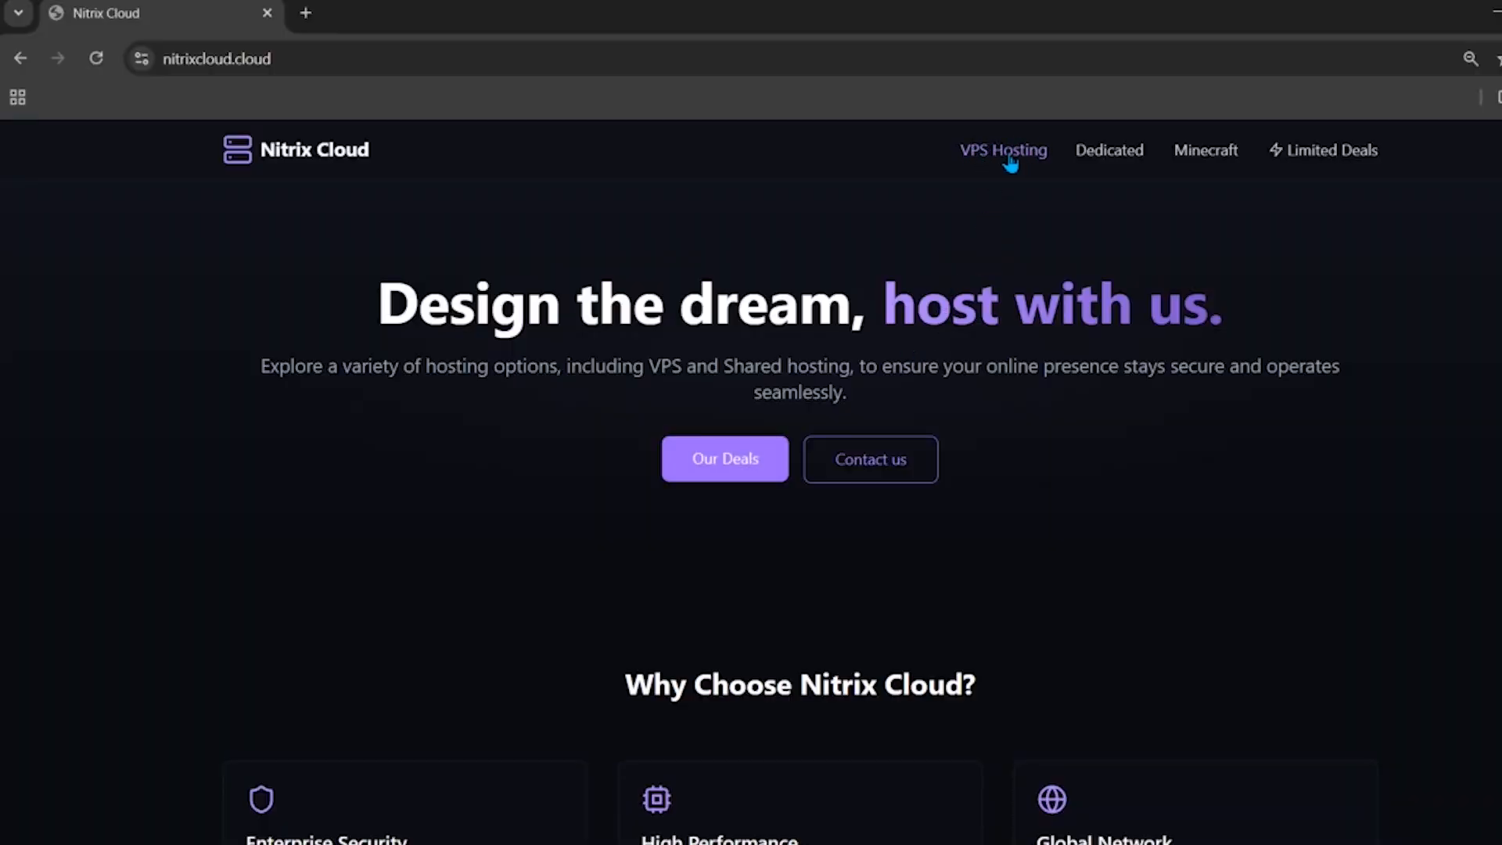
- Go to VPS Hosting to reach the vps.nitrixcloud.cloud login page
click(1001, 150)
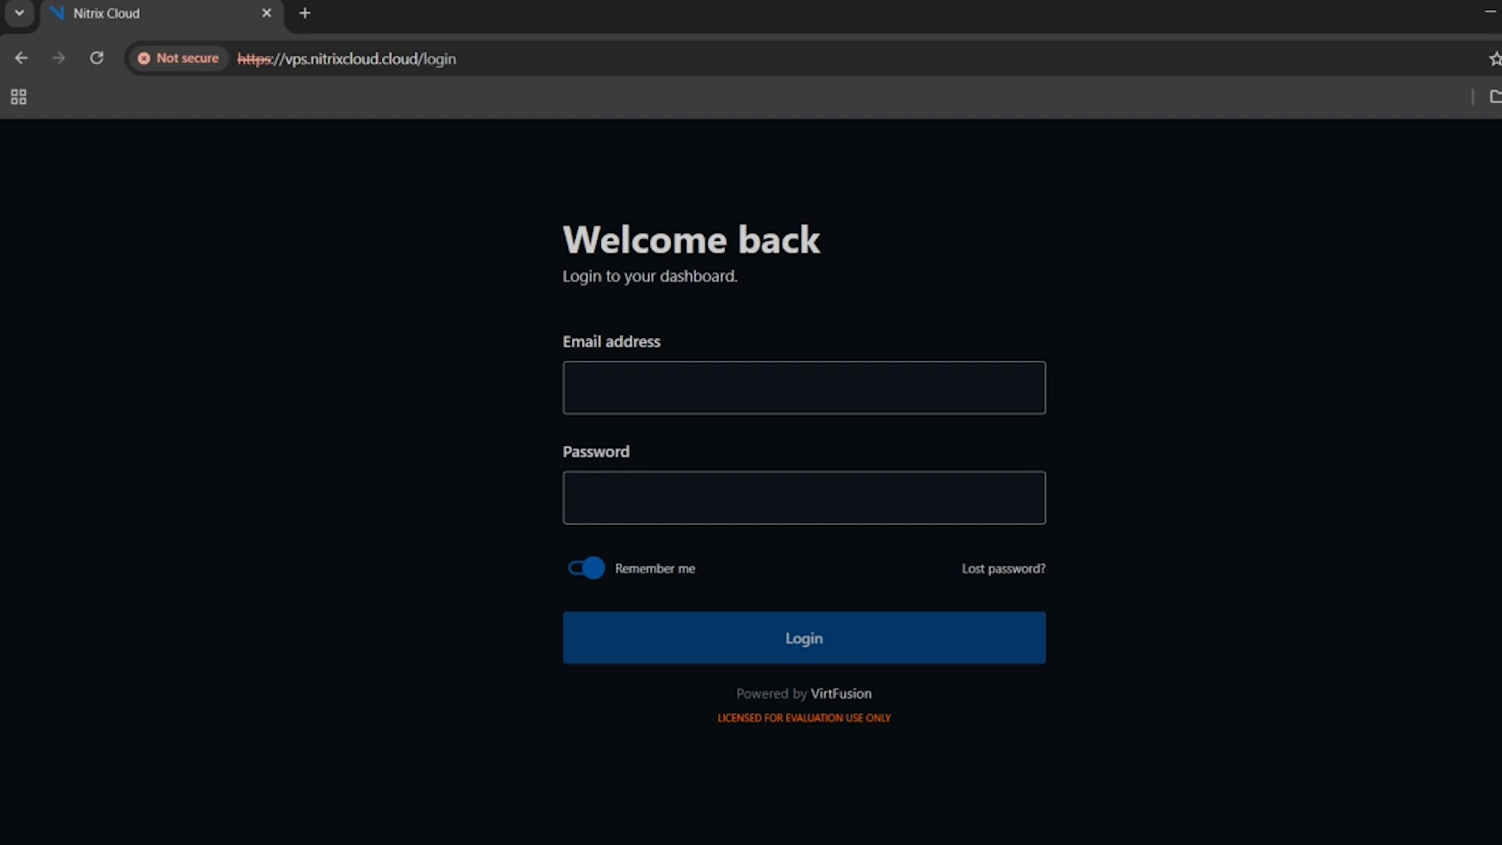
mouse_move(837, 340)
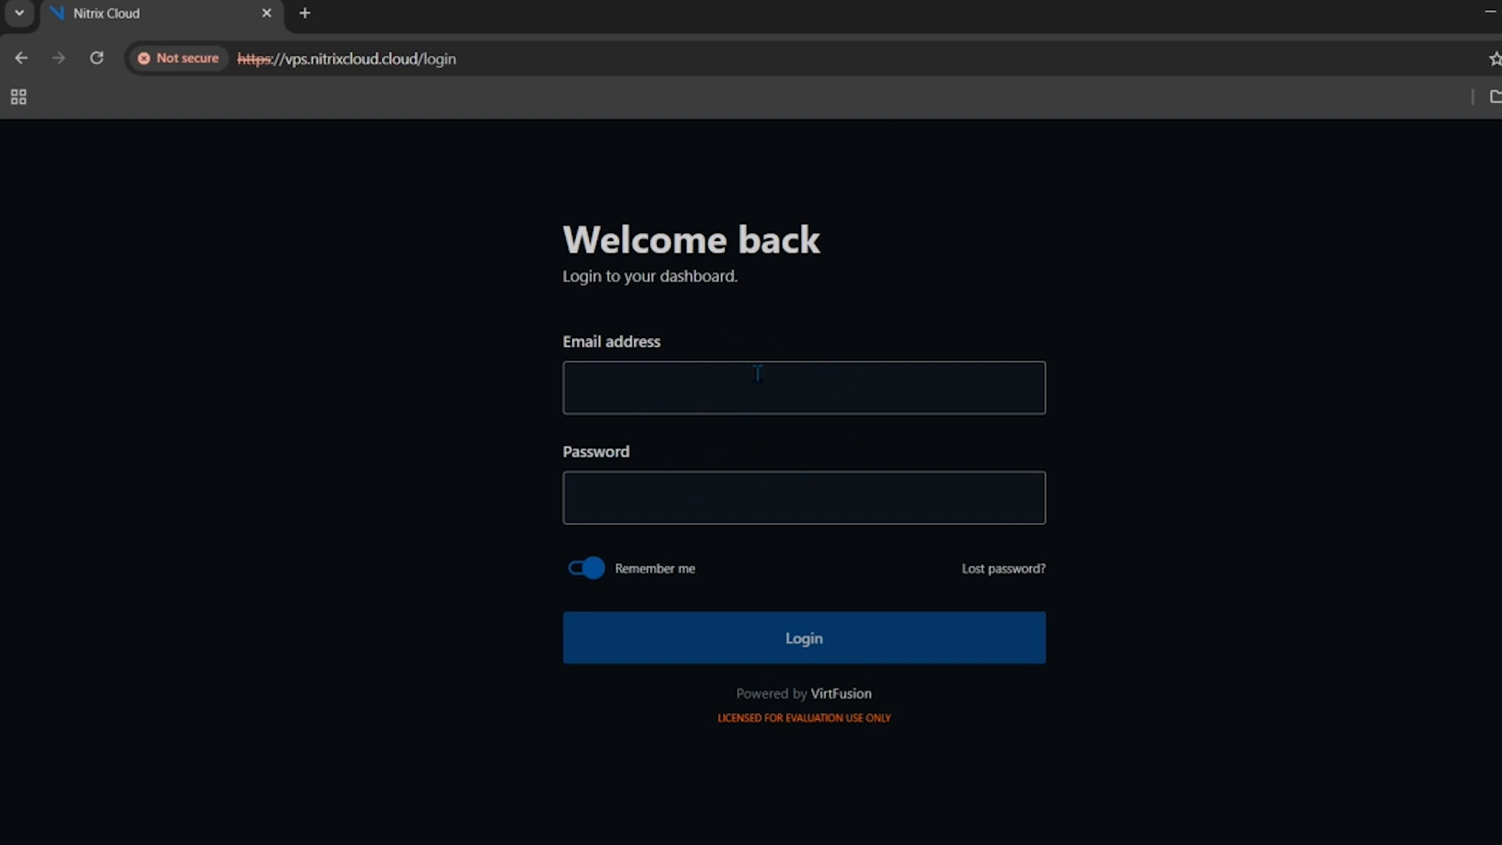
- Sign in to the VirtFusion dashboard, then highlight the VPS Help FAQ title in Discord's #faq
click(804, 636)
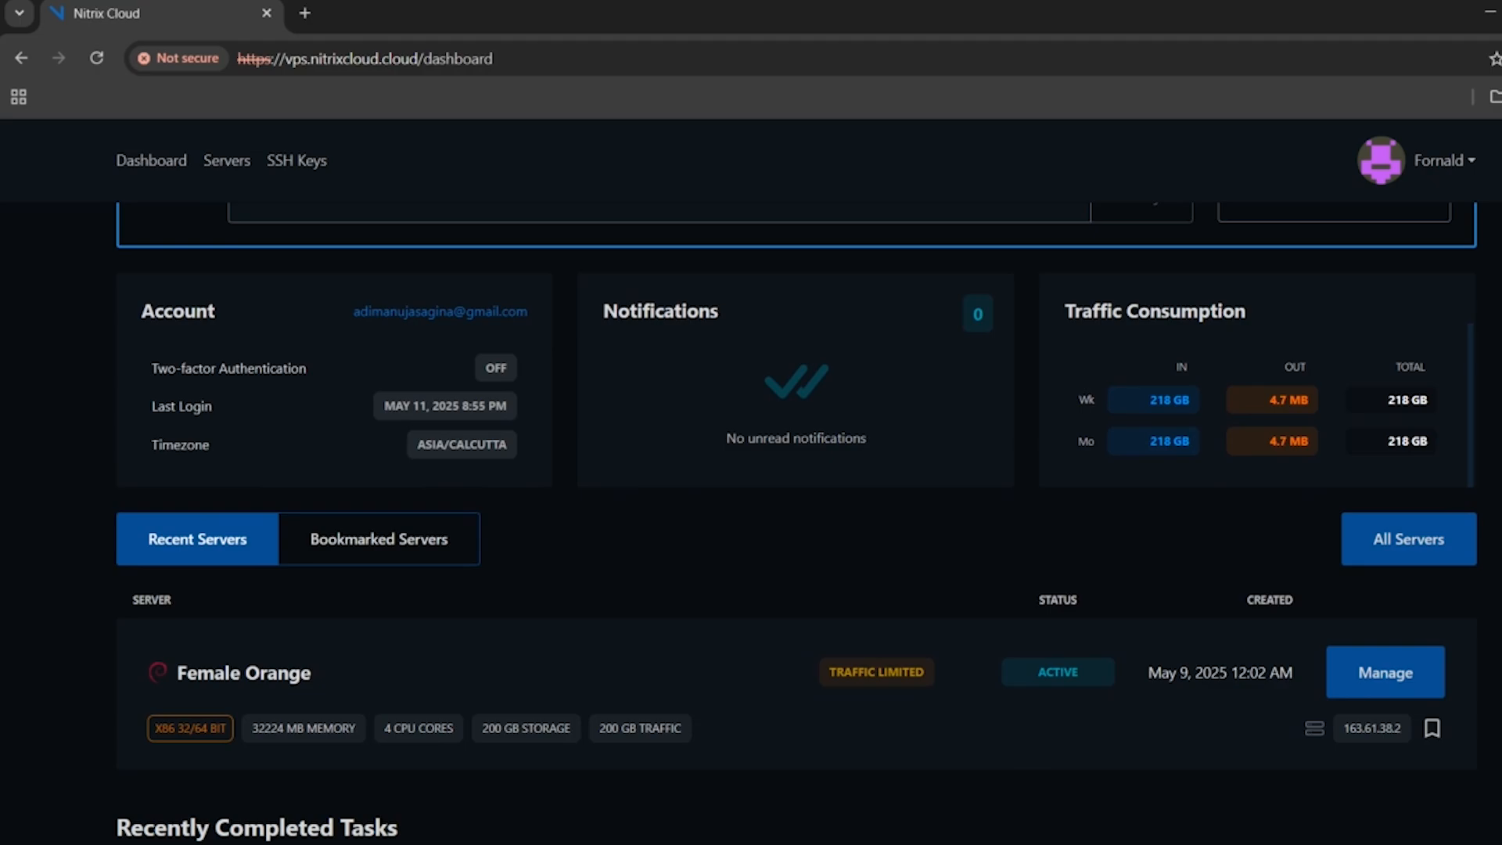
scroll(down, 3)
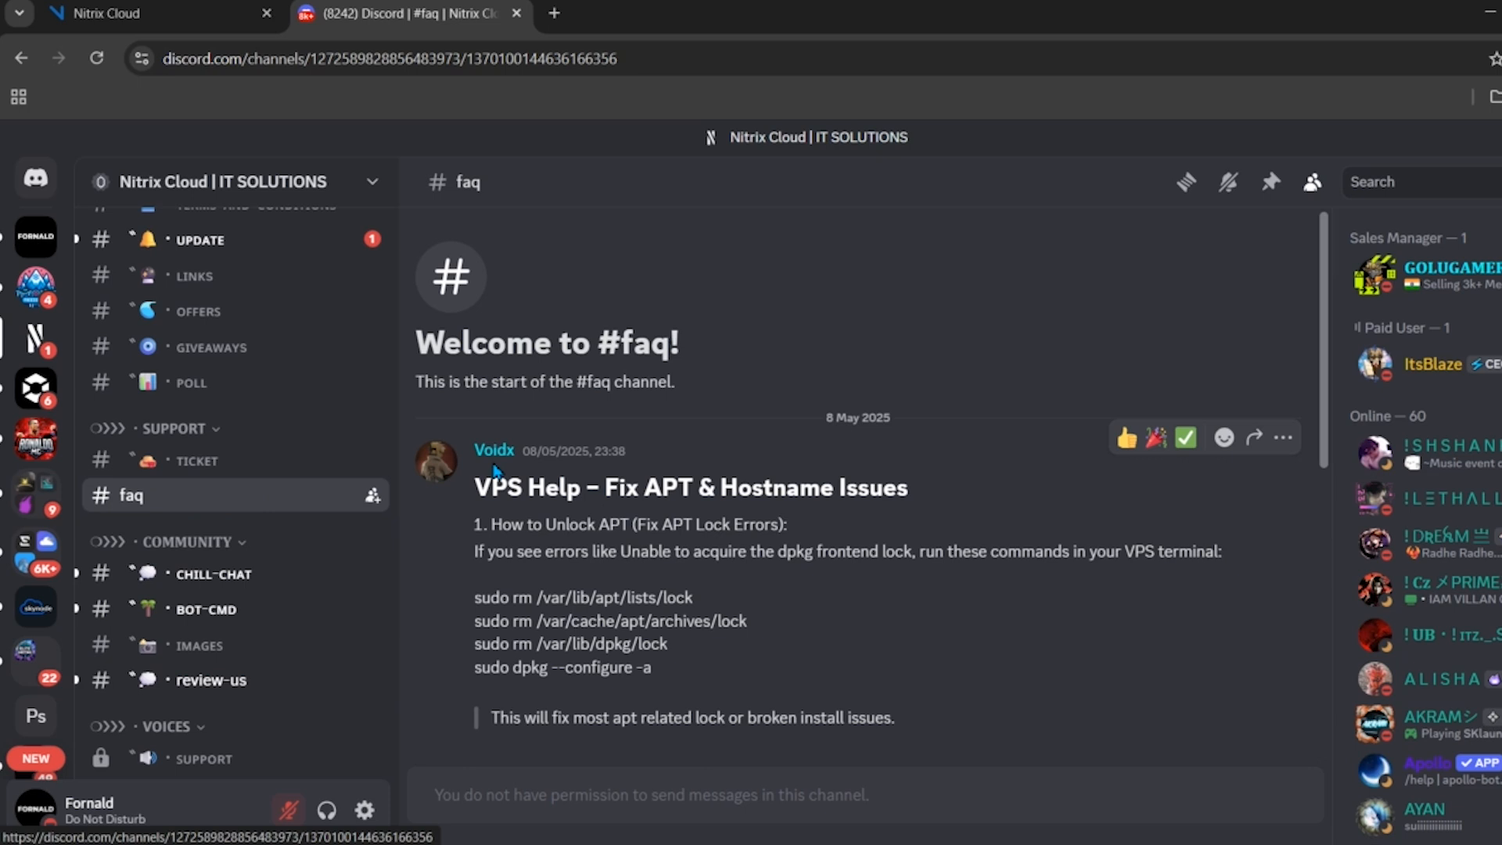
drag(475, 489, 905, 488)
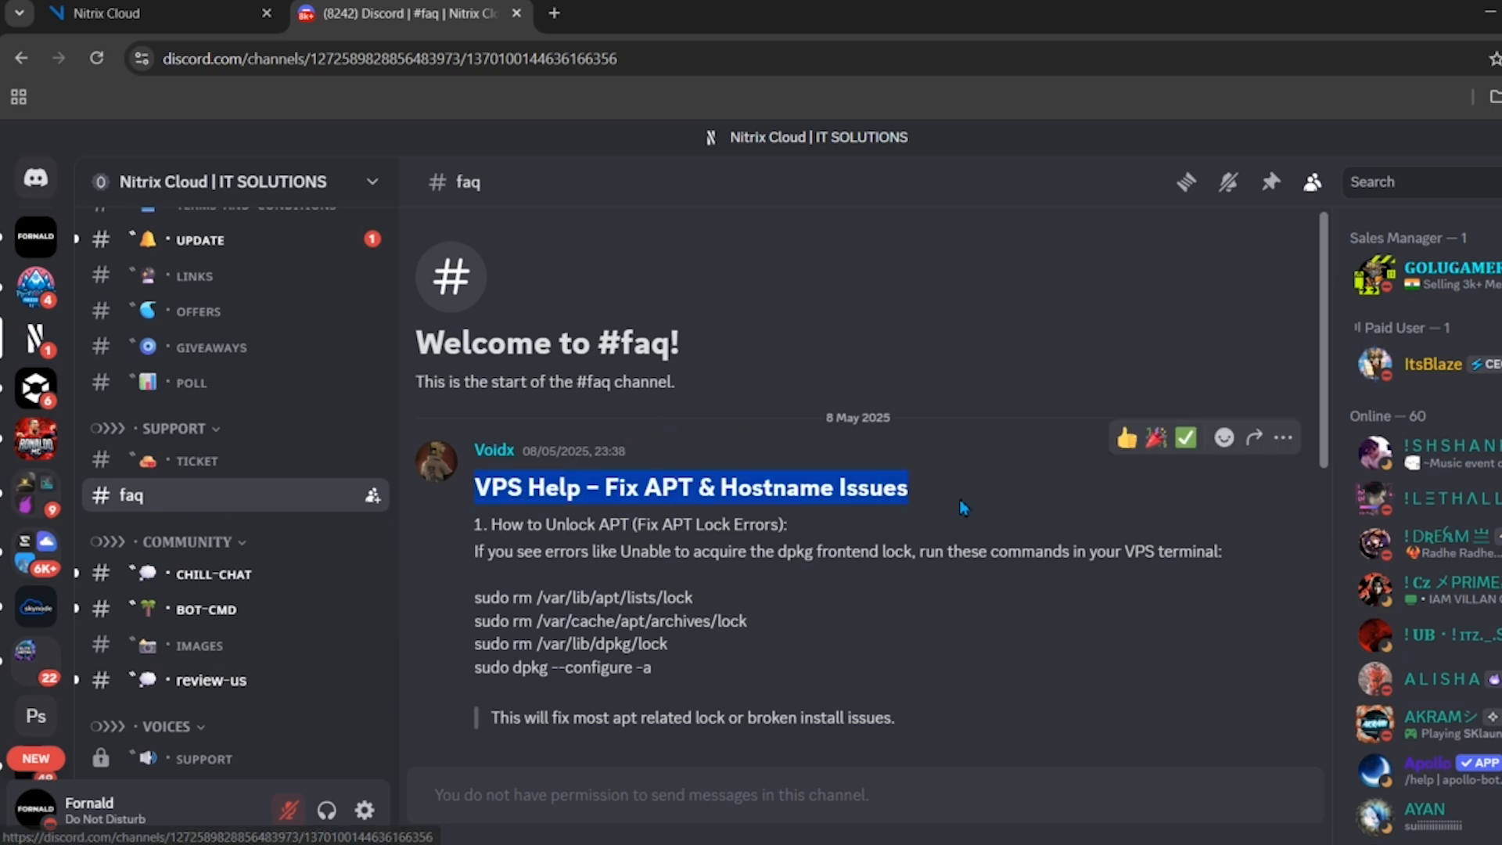